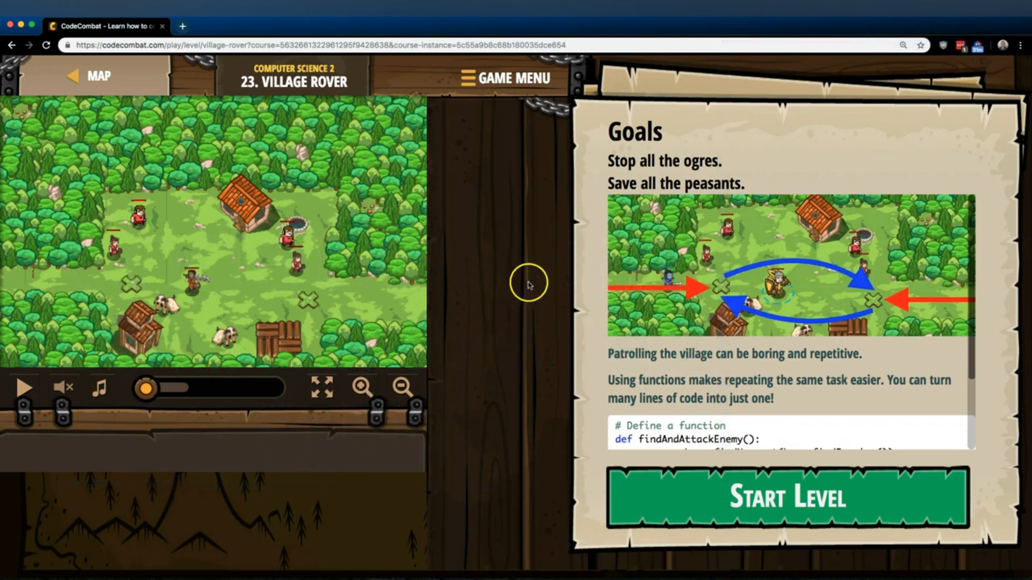
mouse_move(665, 138)
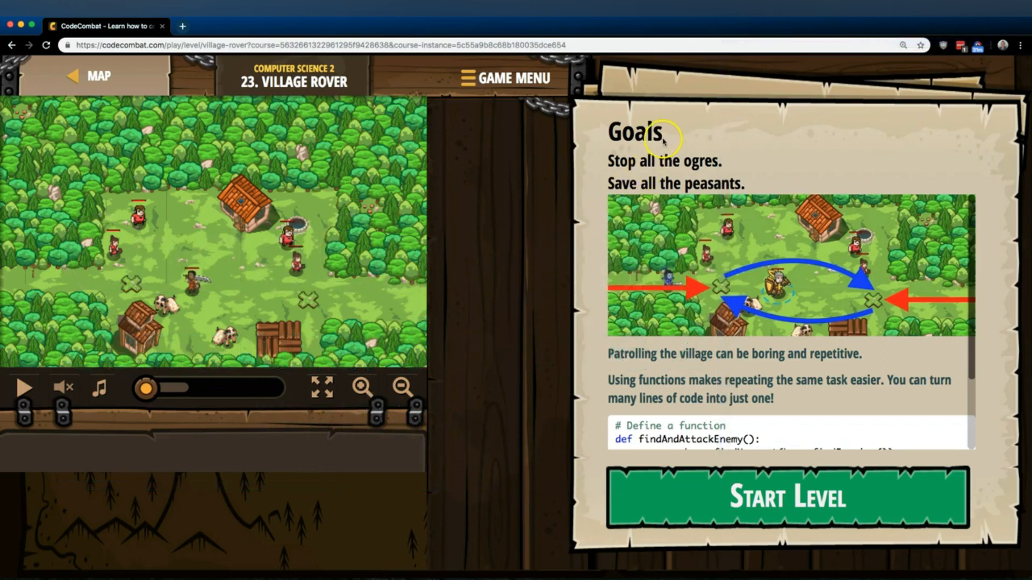
Scroll through the Village Rover goals and sample function, then start the level
scroll(down, 3)
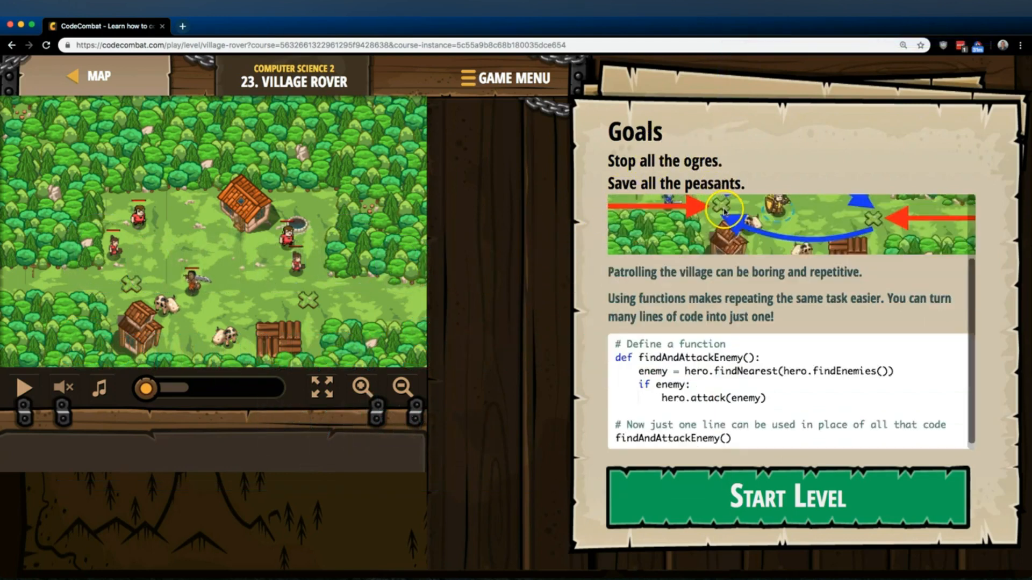
mouse_move(810, 290)
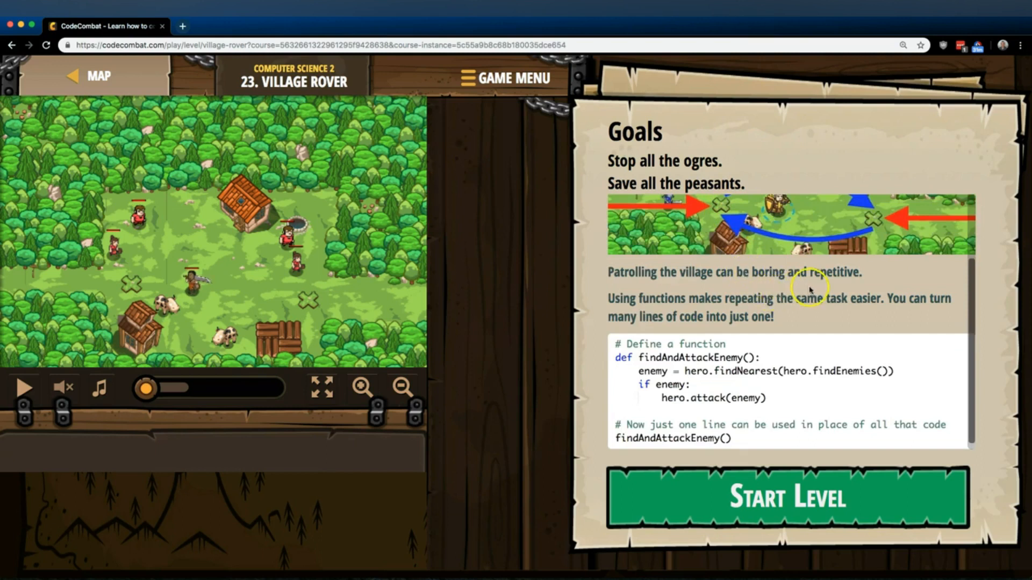
mouse_move(796, 306)
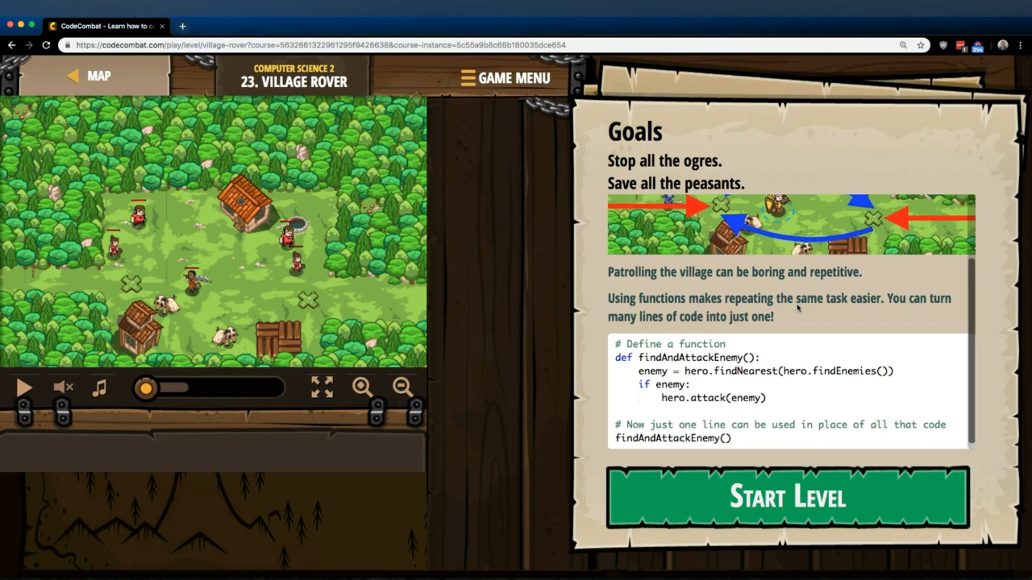
mouse_move(941, 309)
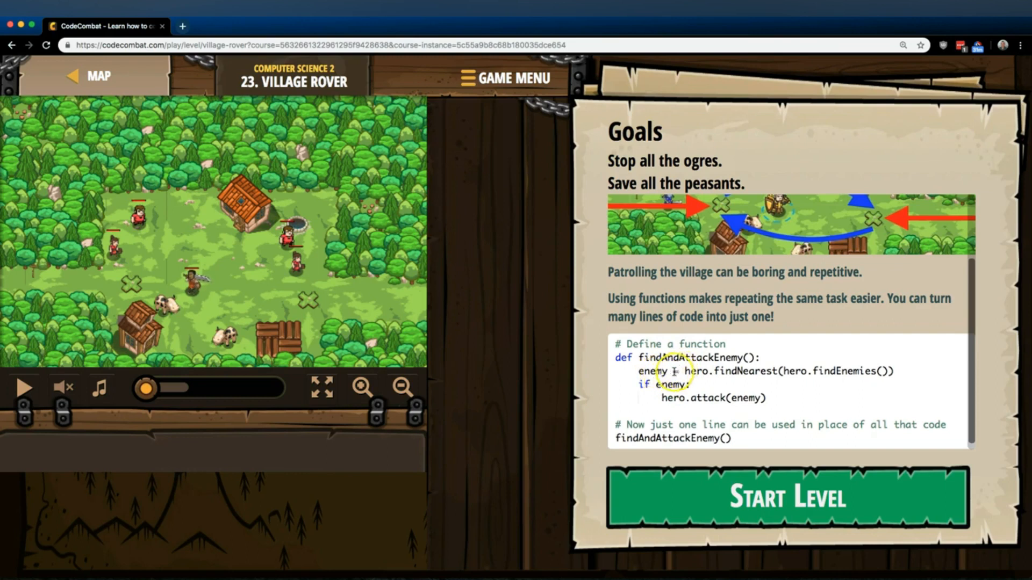
mouse_move(672, 372)
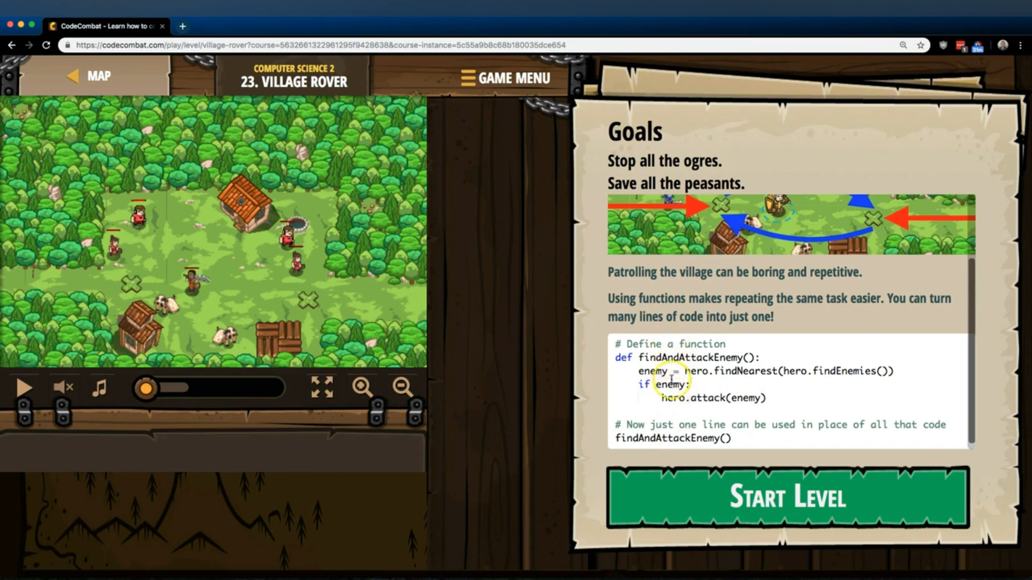
mouse_move(625, 439)
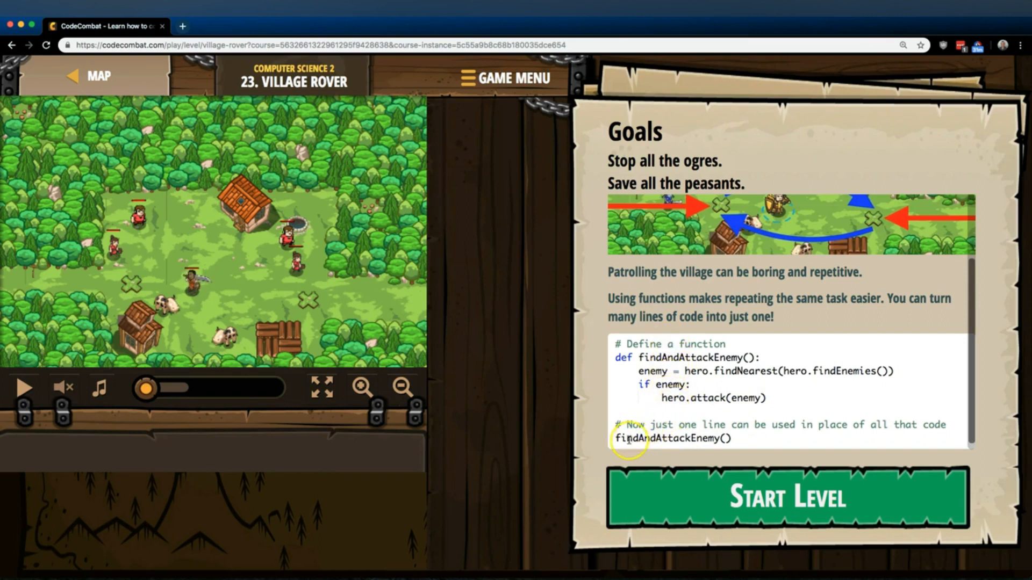
mouse_move(681, 439)
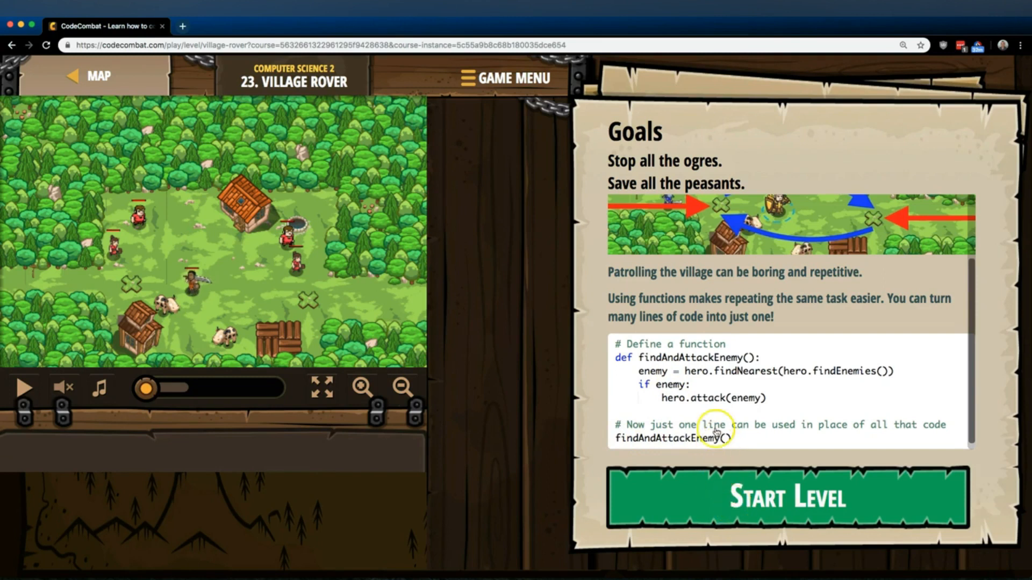
mouse_move(671, 357)
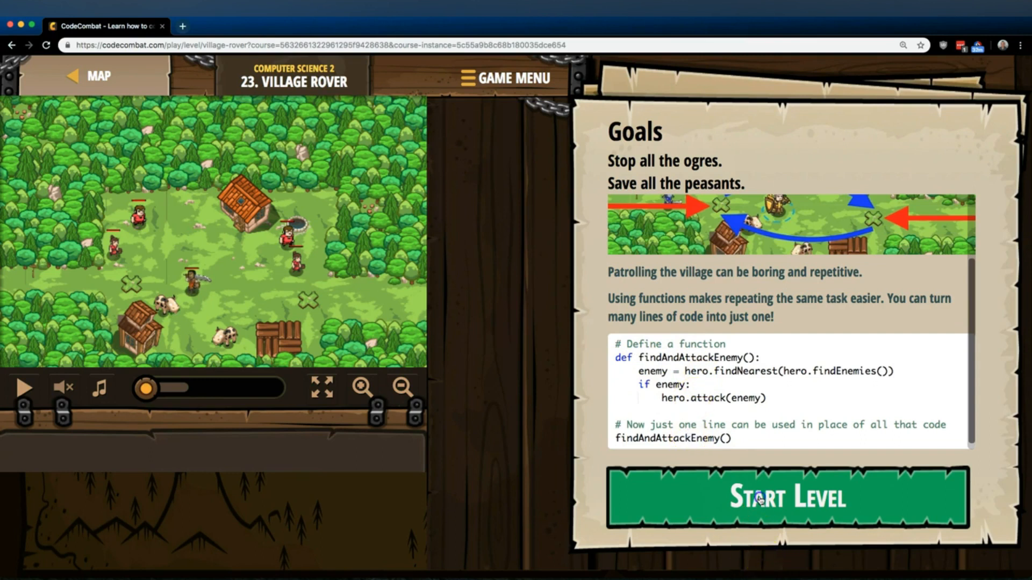
click(787, 498)
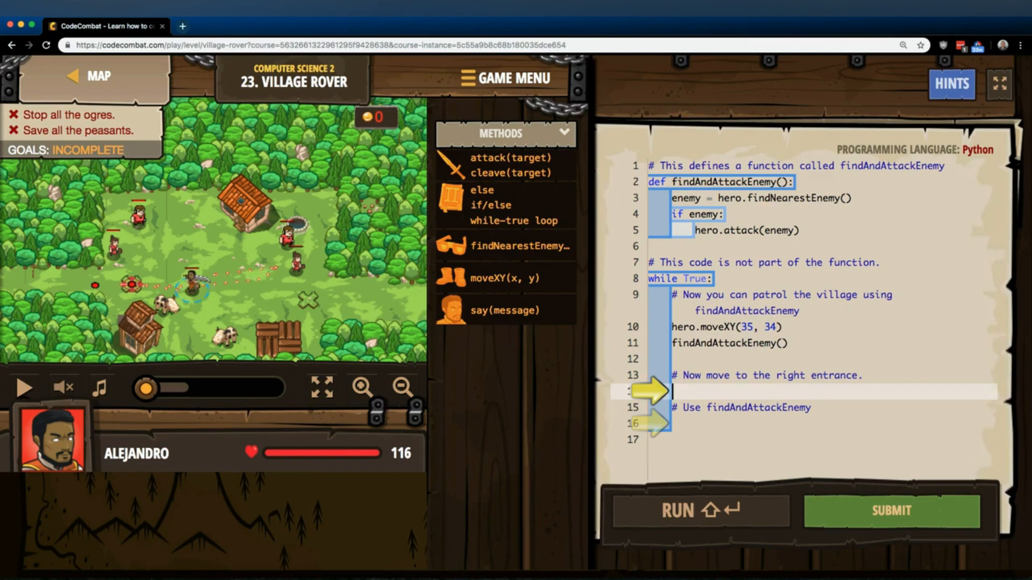
mouse_move(310, 304)
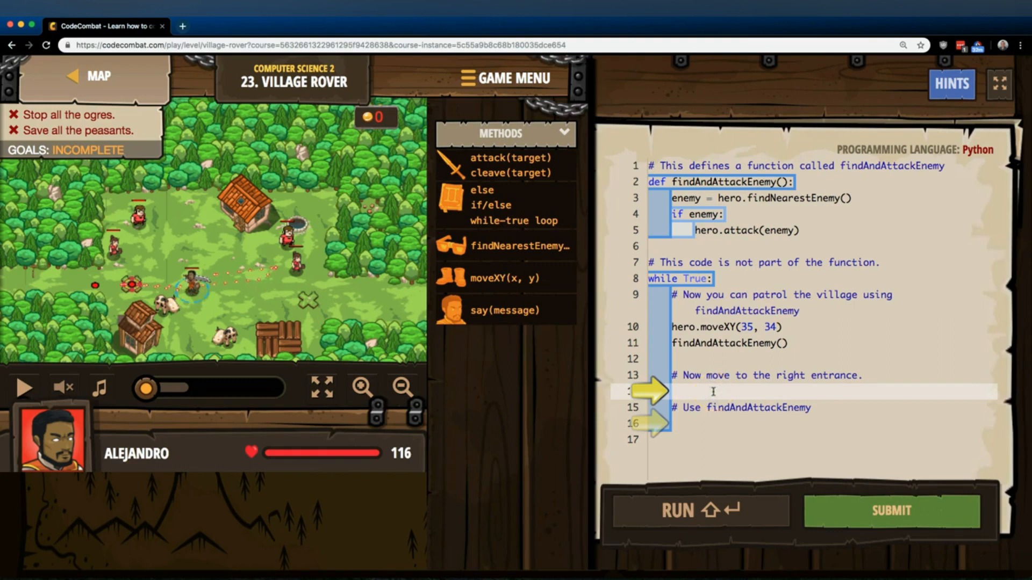
Add hero.moveXY(60, 31) under the right-entrance comment on line 14
text(hero.moveXY(x, y))
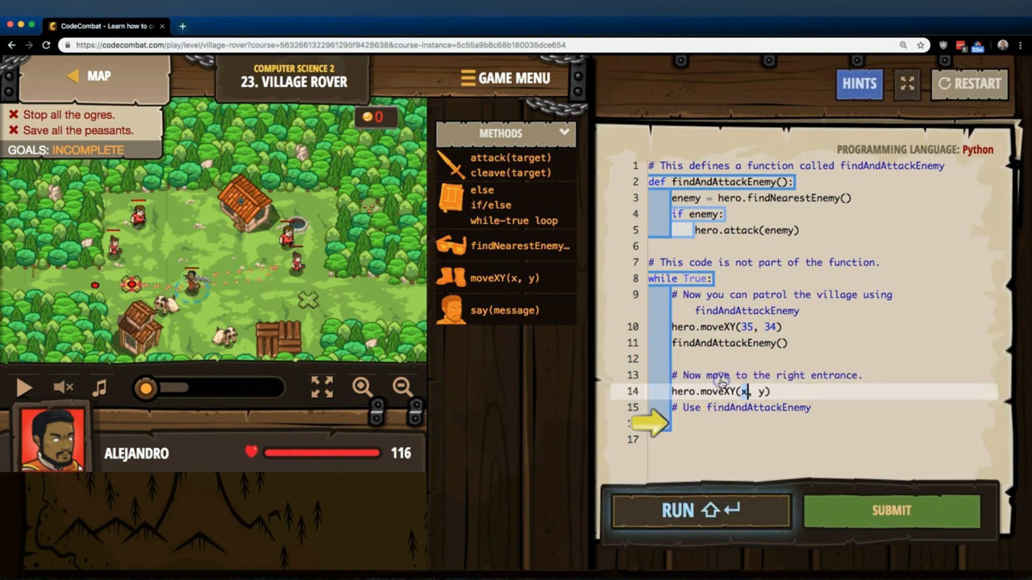
text(60)
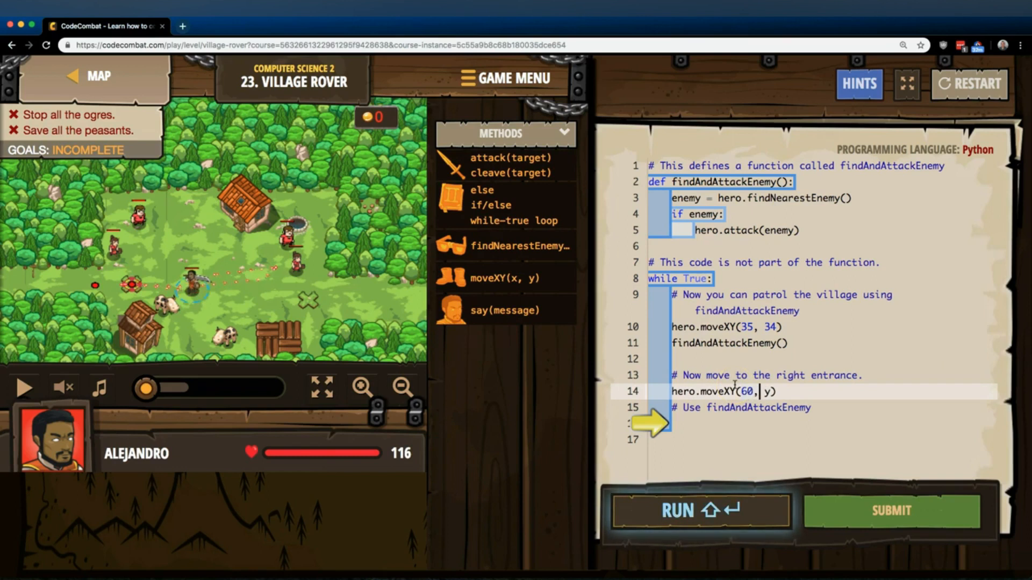
text(31)
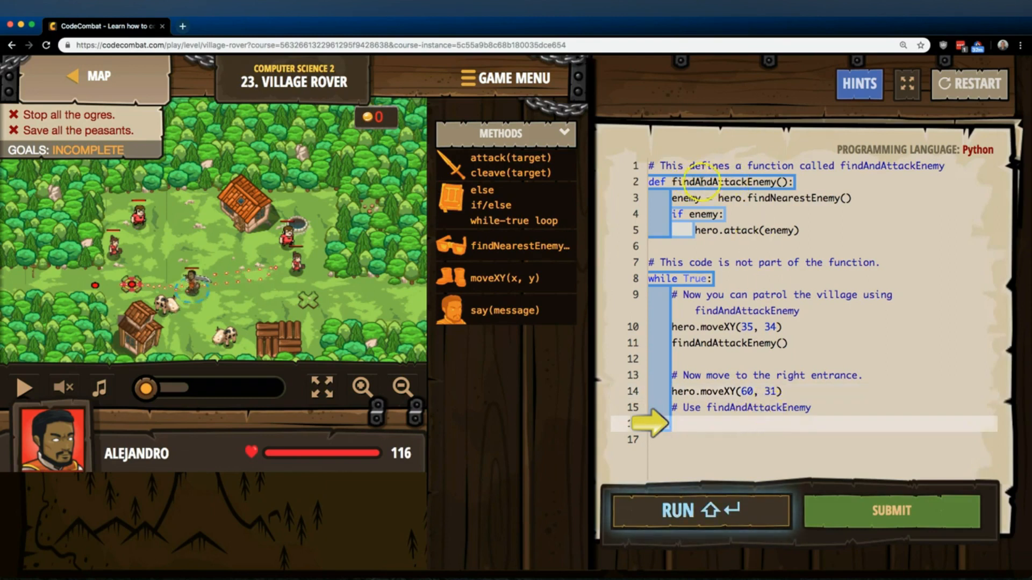
Add a findAndAttackEnemy() call on line 16 after the right-entrance move
text(find)
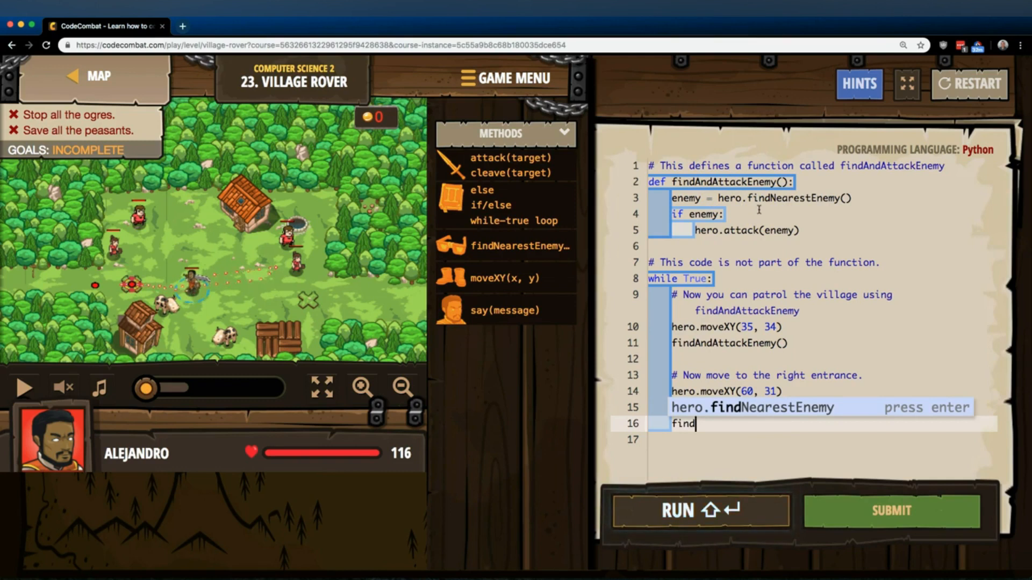
text(And)
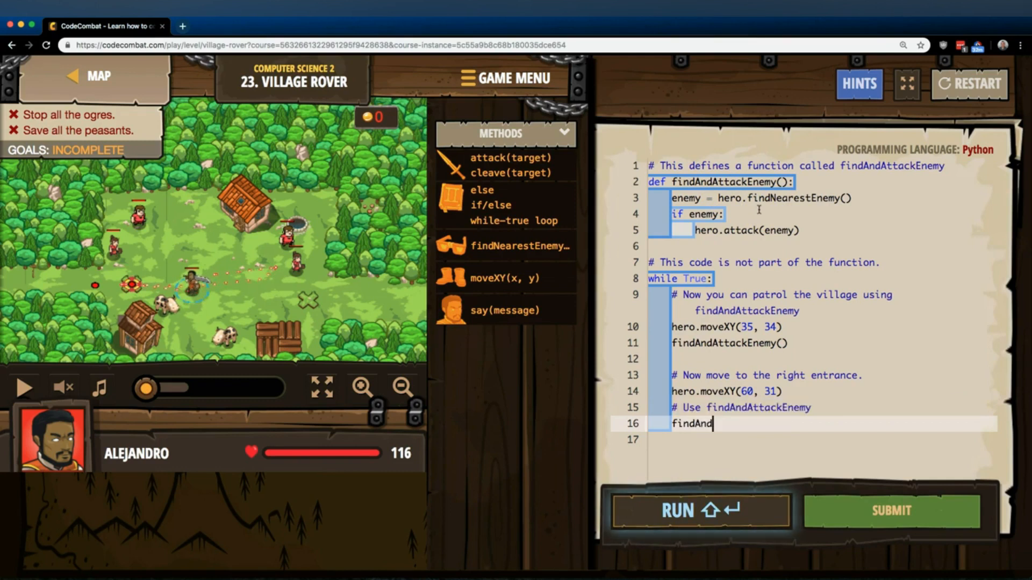
text(Attack)
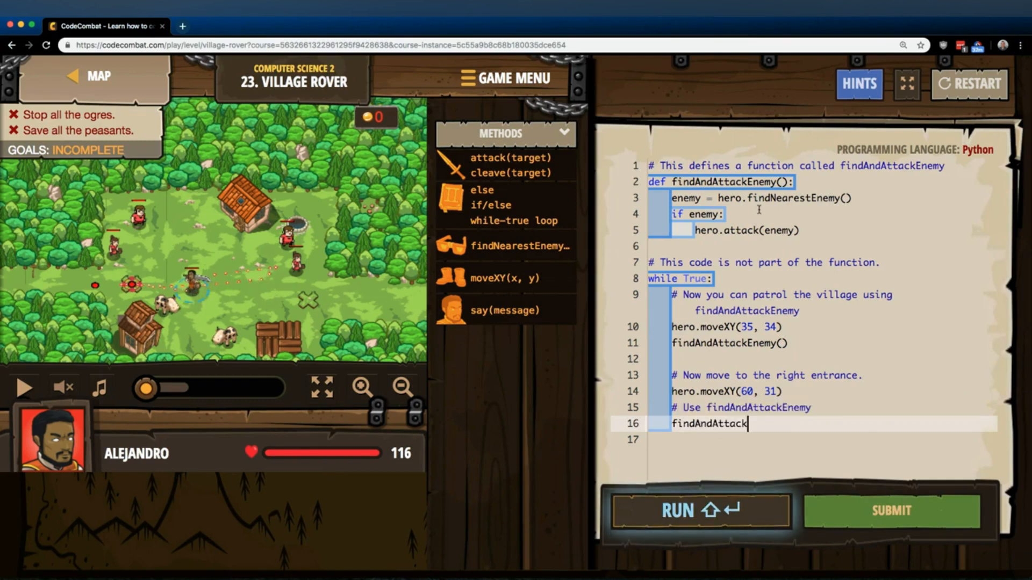
text(Enemy)
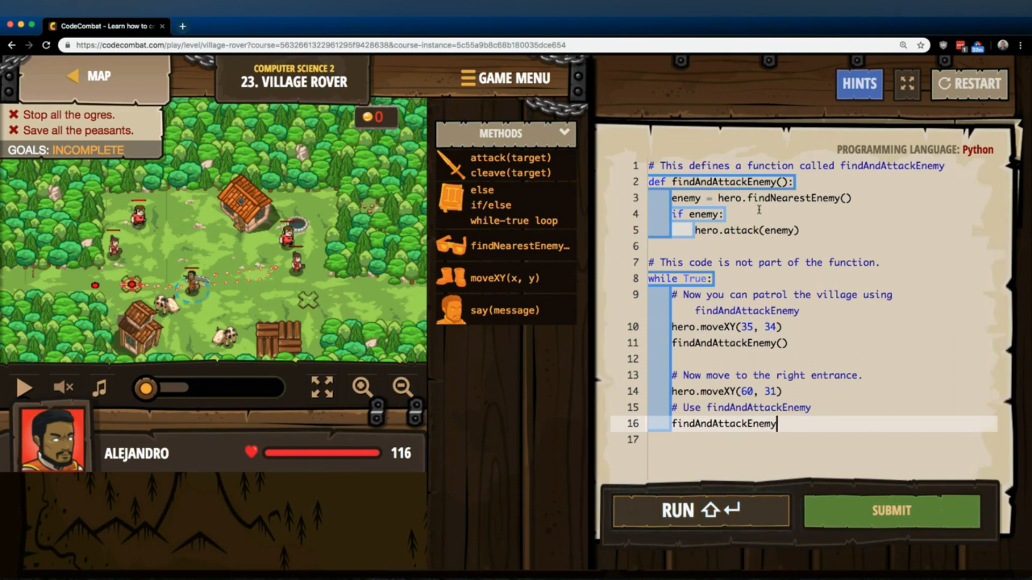
text(())
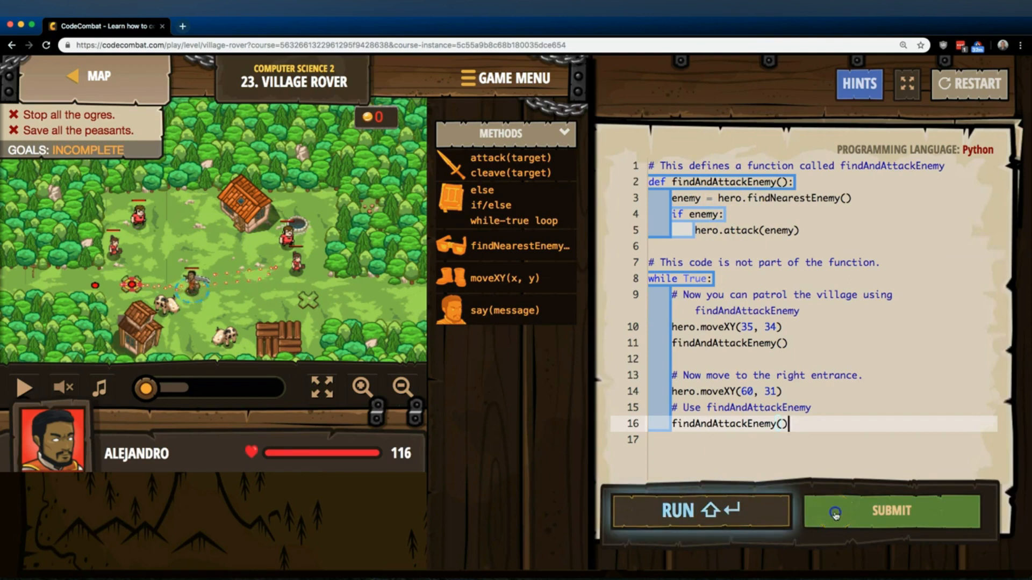
Submit the patrol code and close the Level Complete popup
click(890, 510)
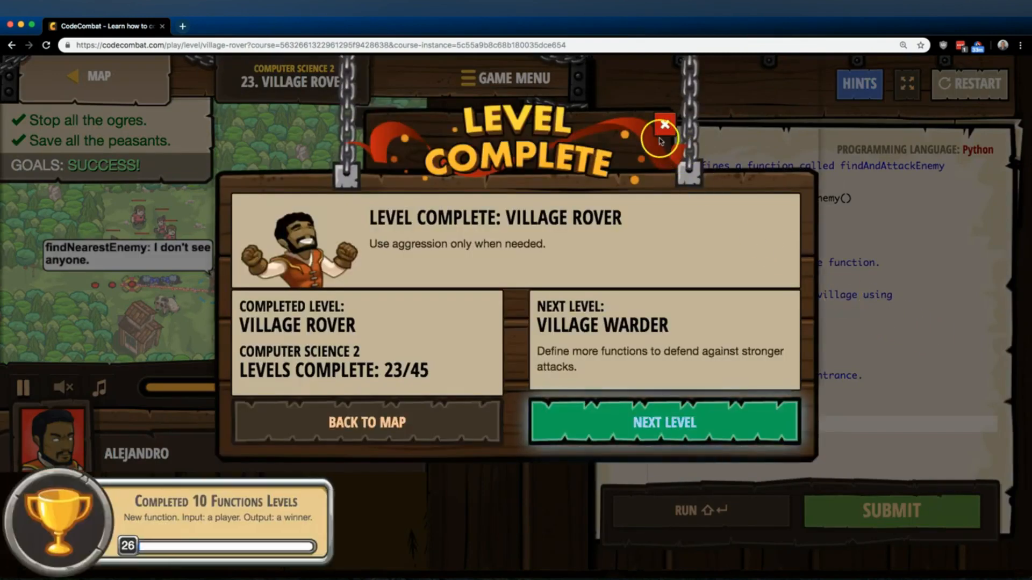
click(663, 126)
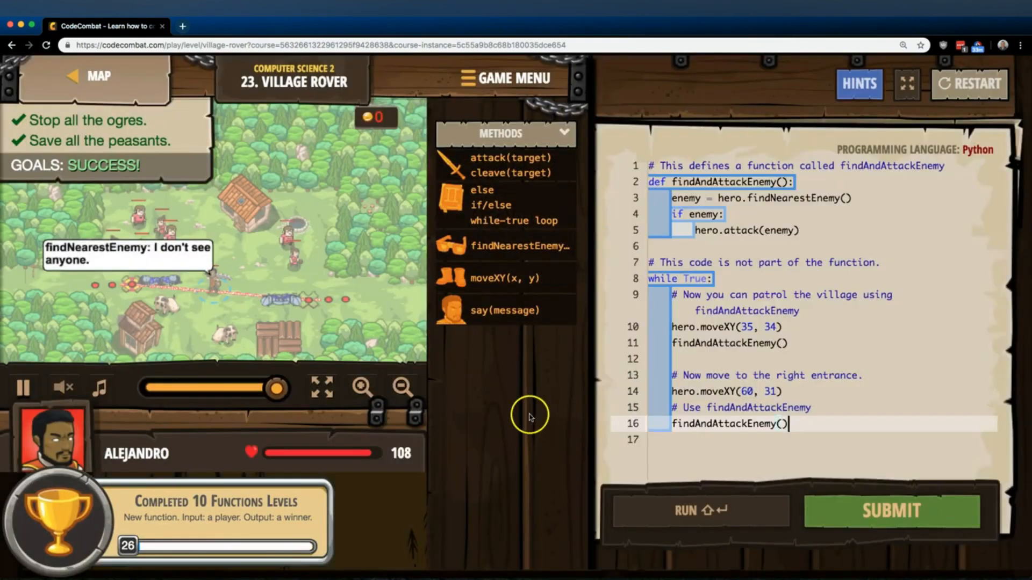